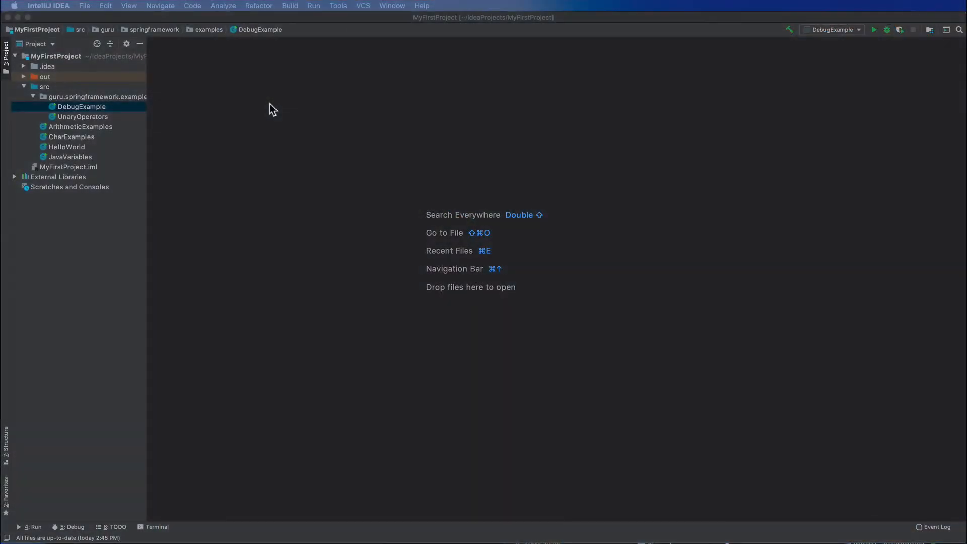
mouse_move(246, 133)
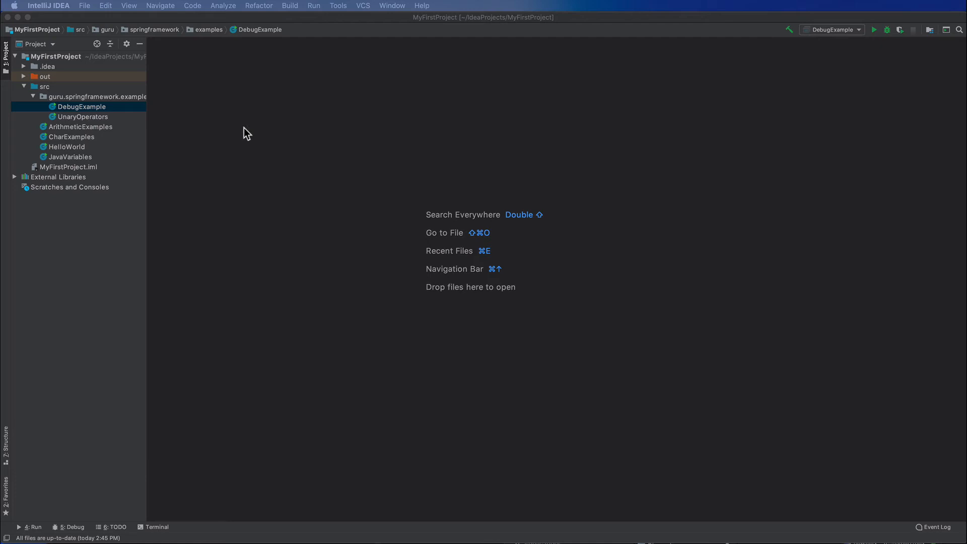
Step: Add a new Java class AssignmentOperators to the guru.springframework.examples package
left_click(83, 96)
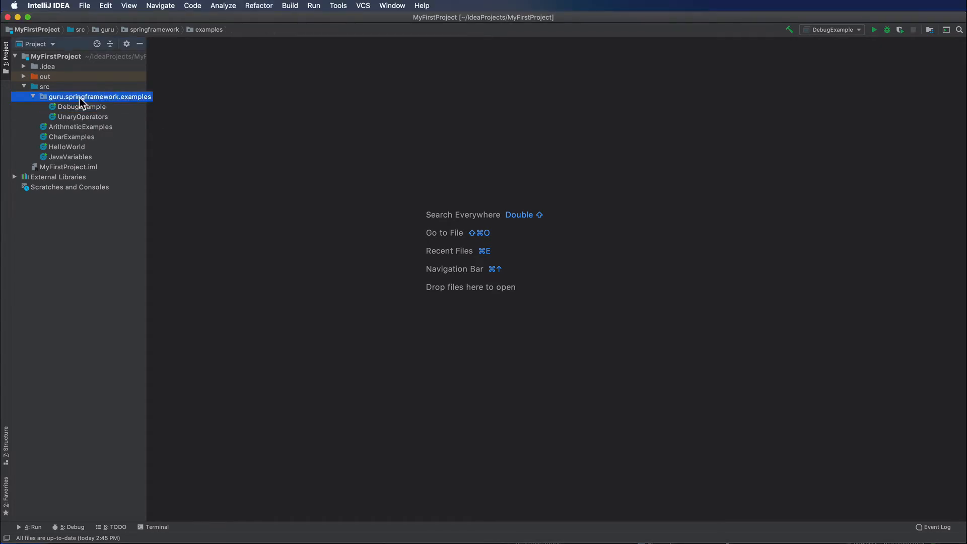
right_click(99, 96)
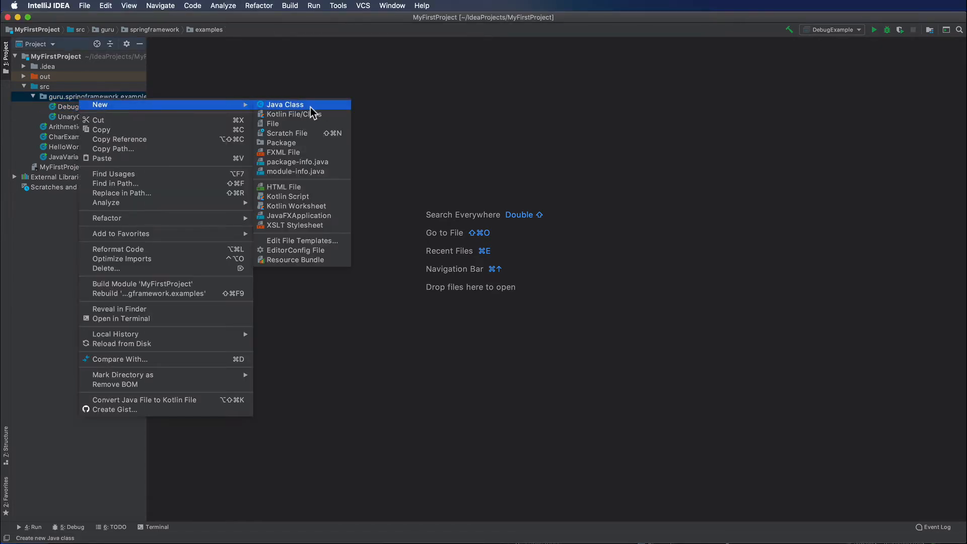
left_click(285, 104)
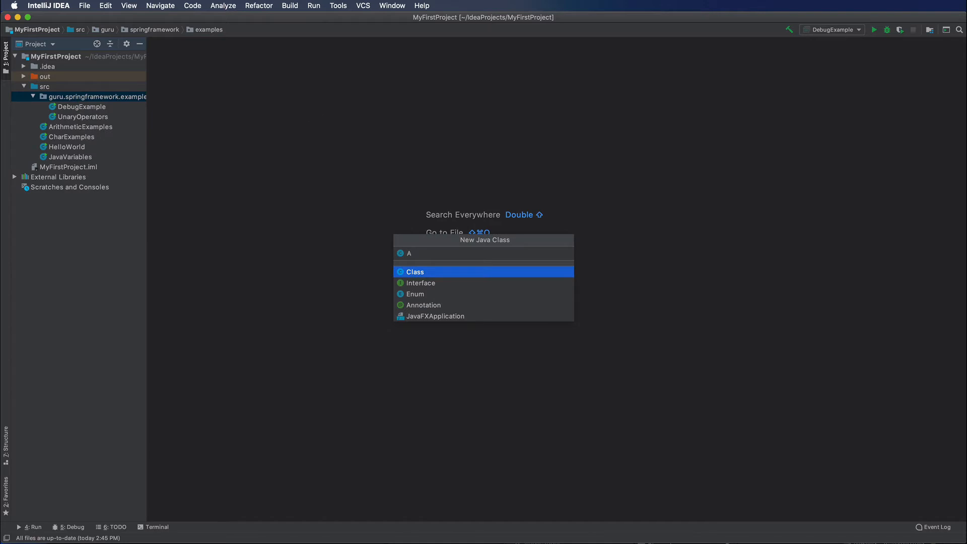
type("ssign")
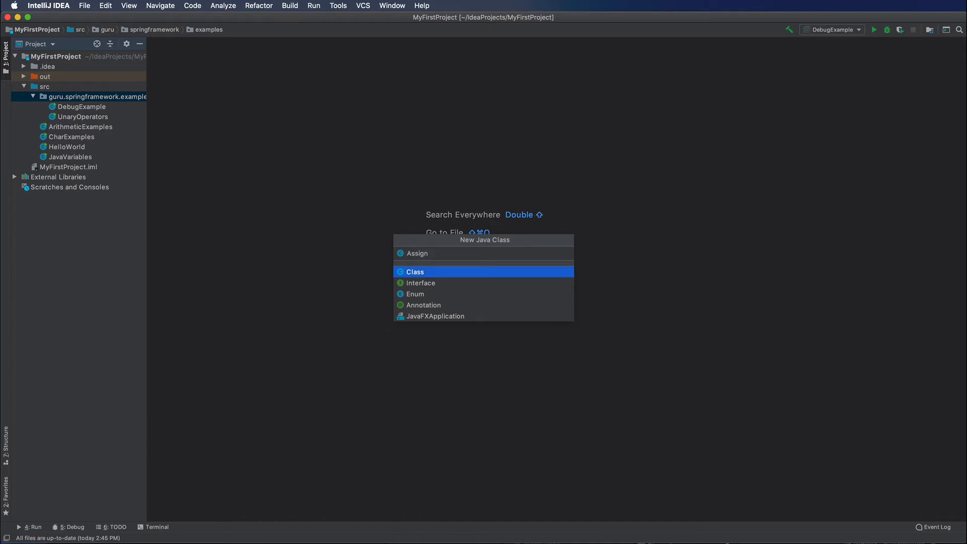
type("AssignmentOperators")
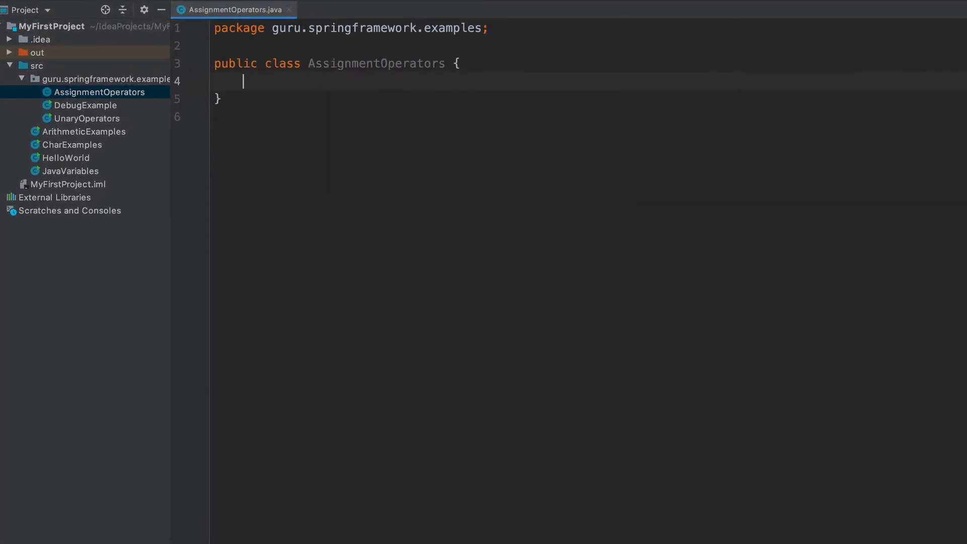
Step: Insert a main method from the psvm template and declare int houseSqFt = 0
type("p")
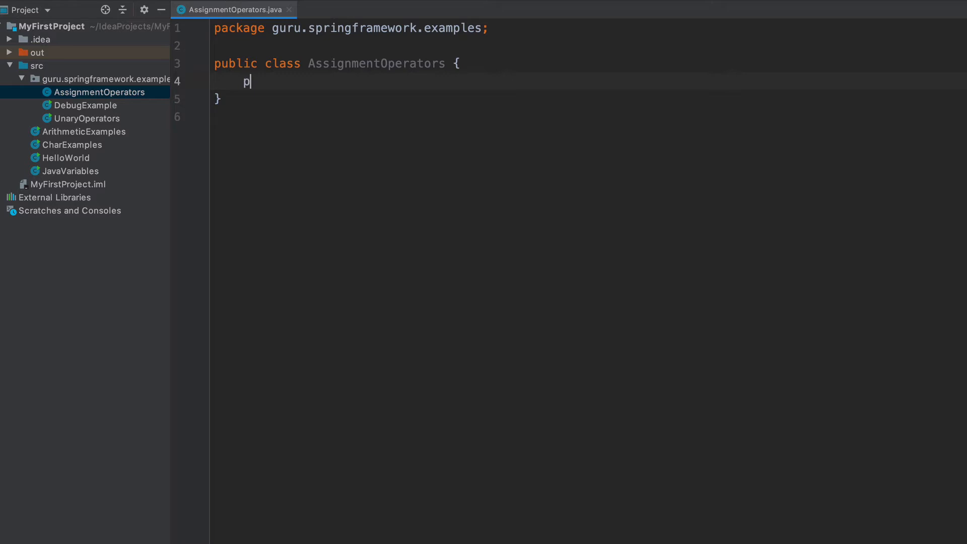
key("Tab")
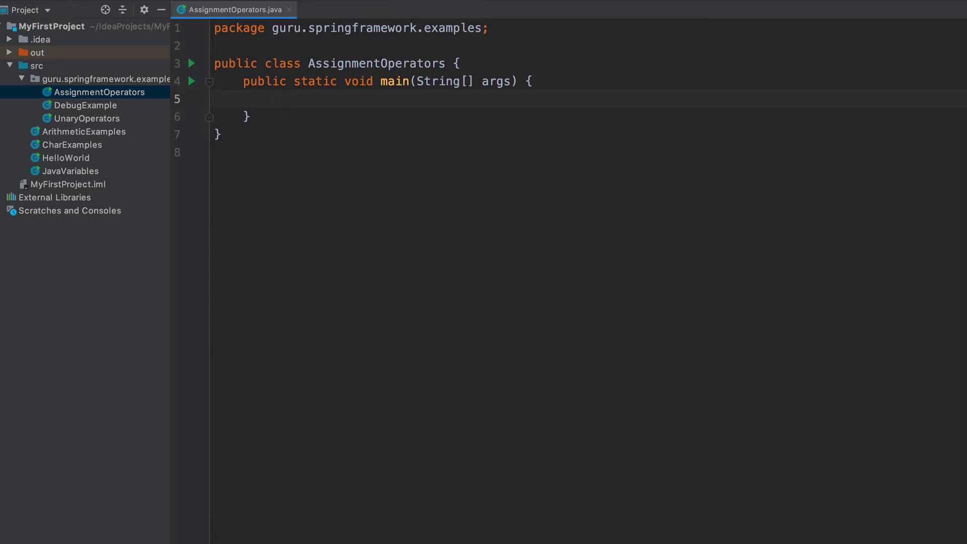
type("int")
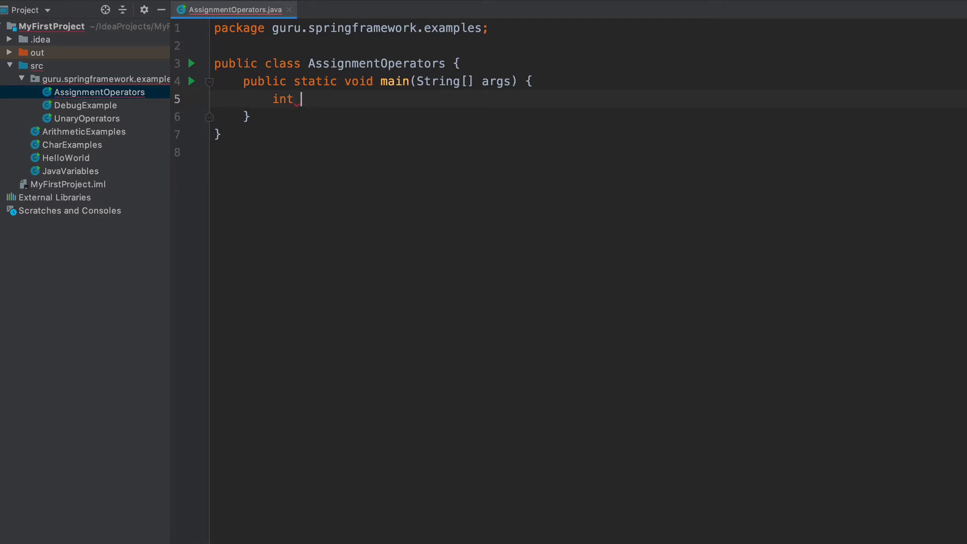
type("house")
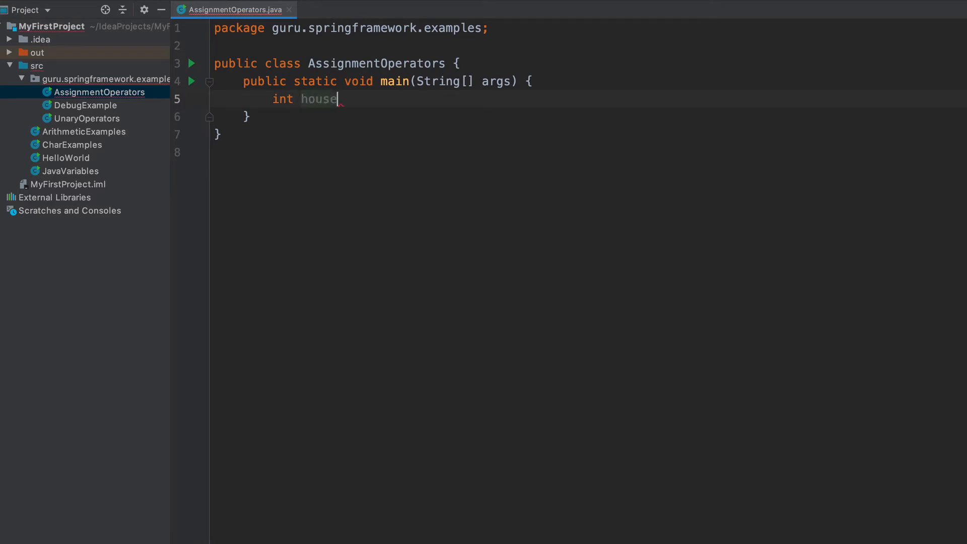
type("SqFt")
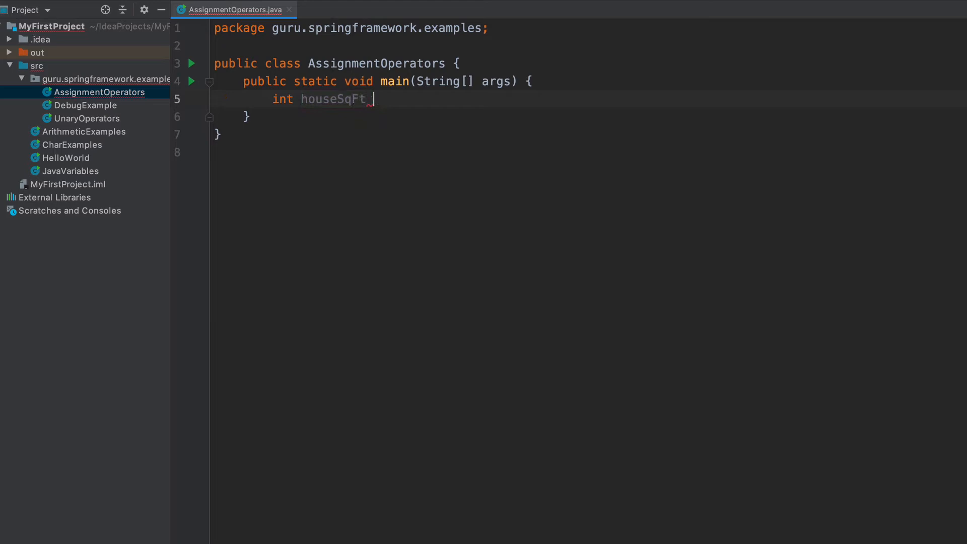
type("= 0;")
type("int livi")
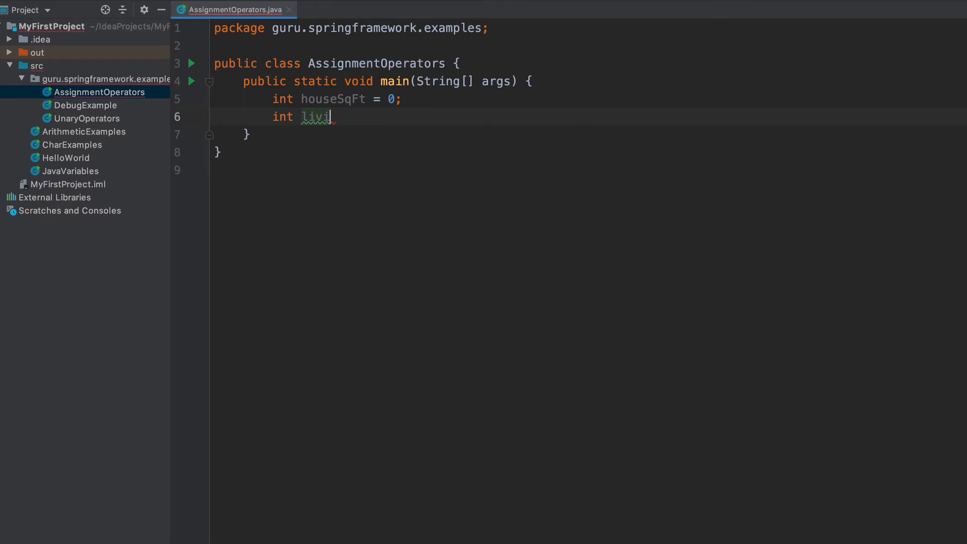
Step: Declare int livingRoom = 15 * 20 in main
type("ngRoom =")
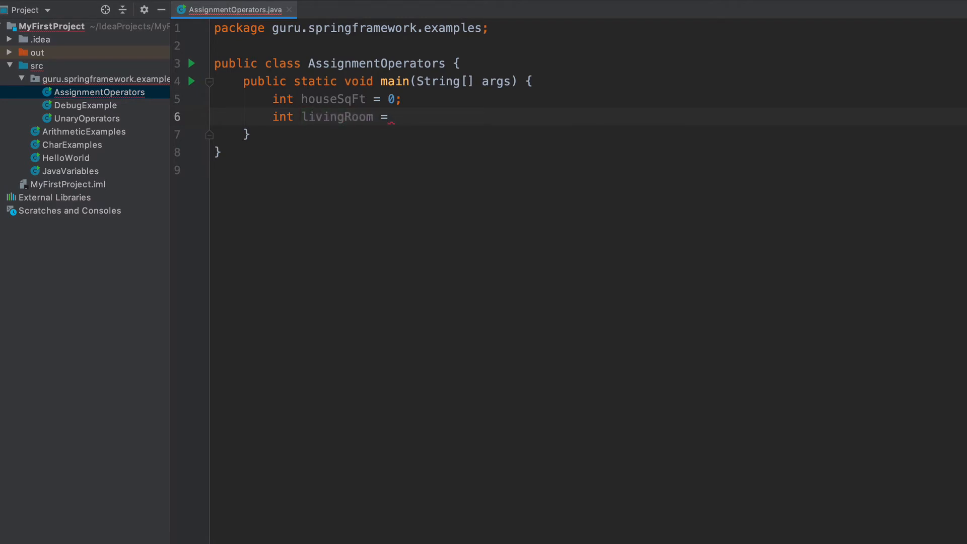
type("15")
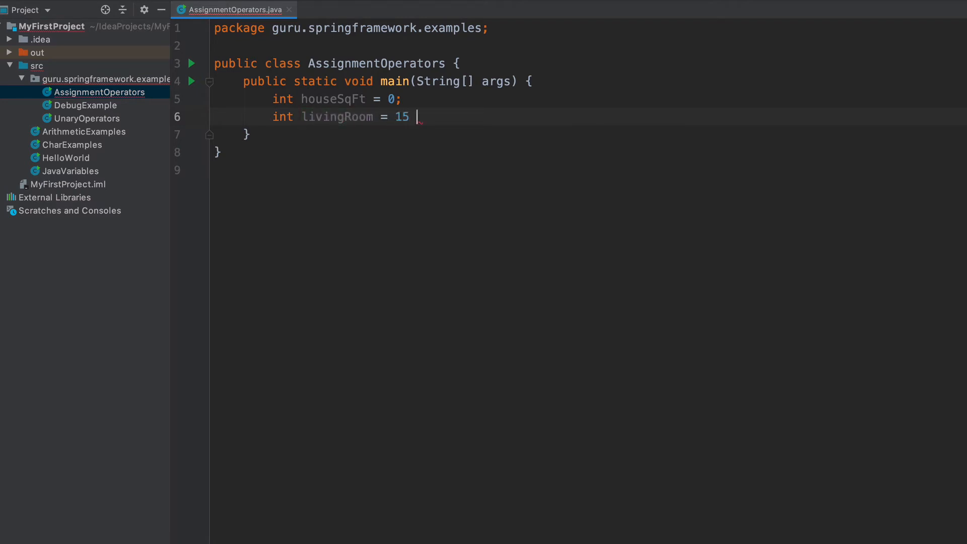
type("* 20")
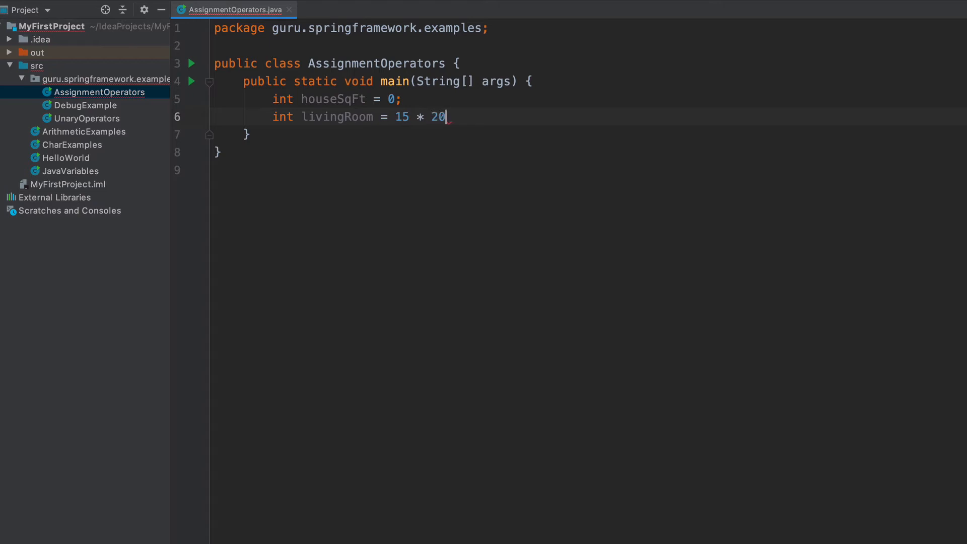
type(";")
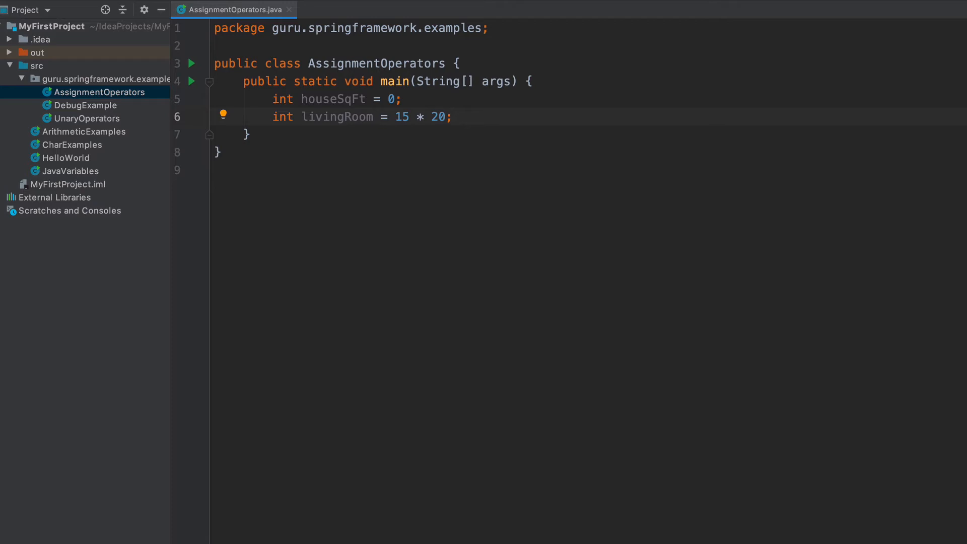
Step: Write houseSqFt = houseSqFt + livingRoom, converted to houseSqFt += livingRoom
type("houseSqFt")
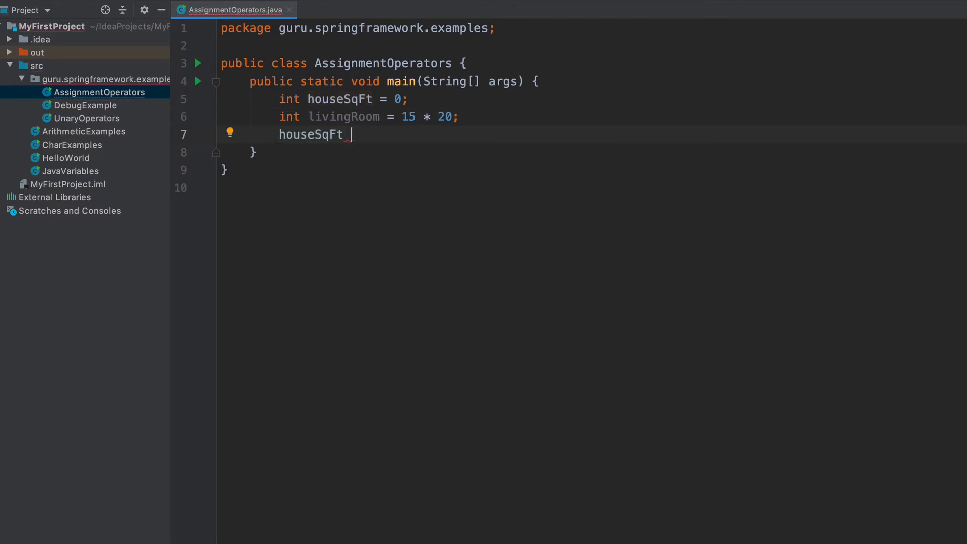
type("= houseSqFt")
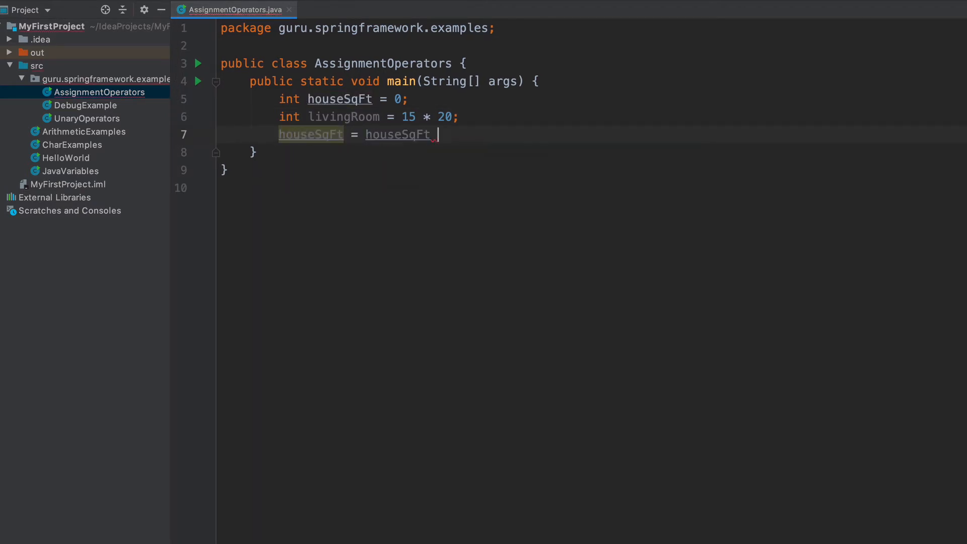
type("+ l")
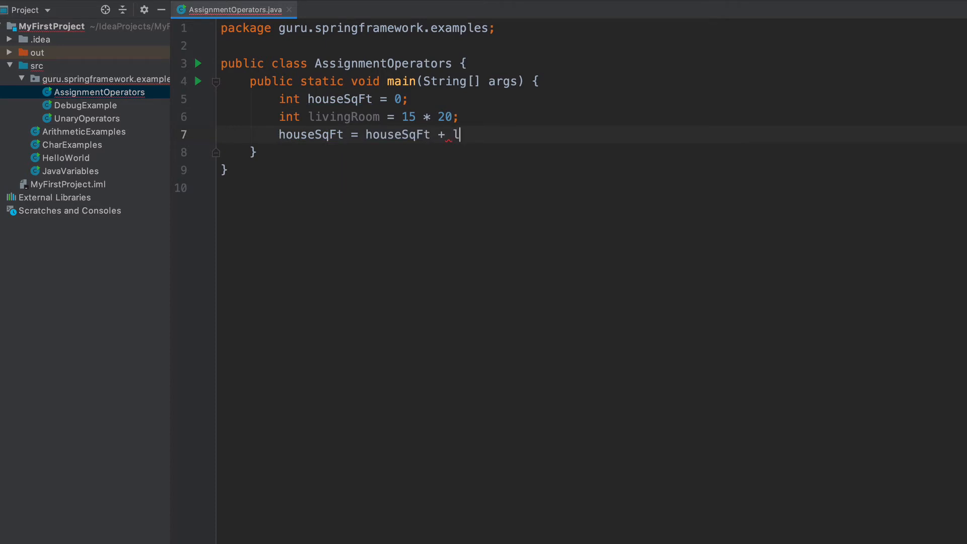
type("ivingRoom;")
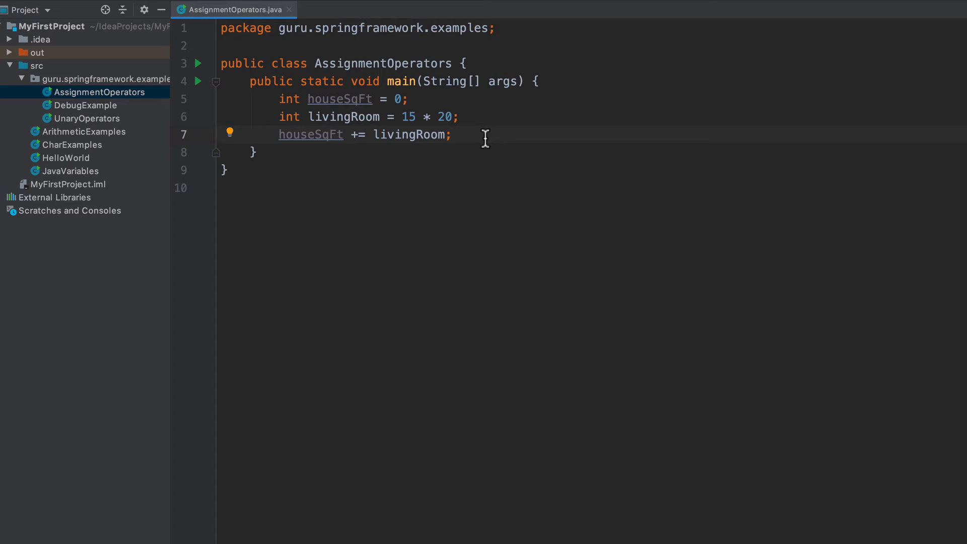
left_click(452, 135)
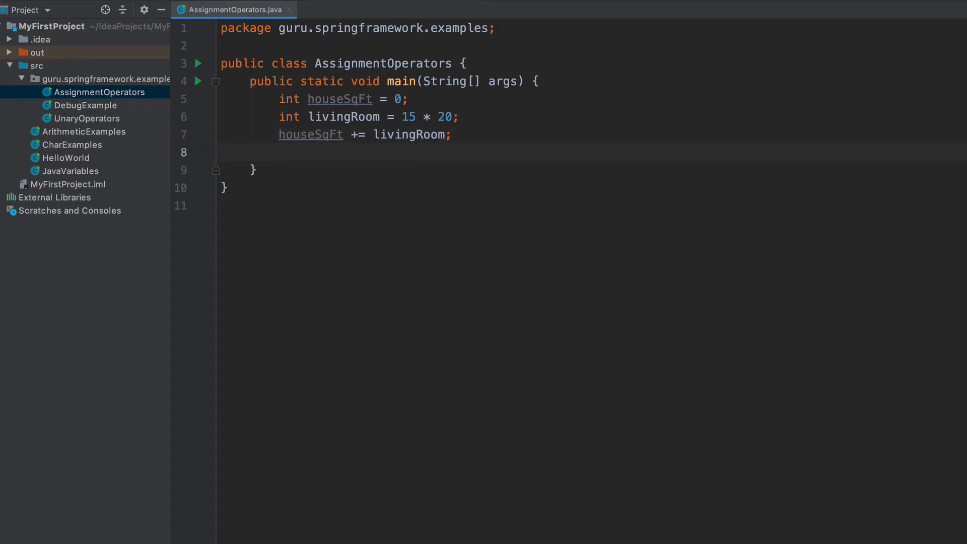
Step: Subtract 20 from houseSqFt with houseSqFt -= 20
type("houseSqFt -")
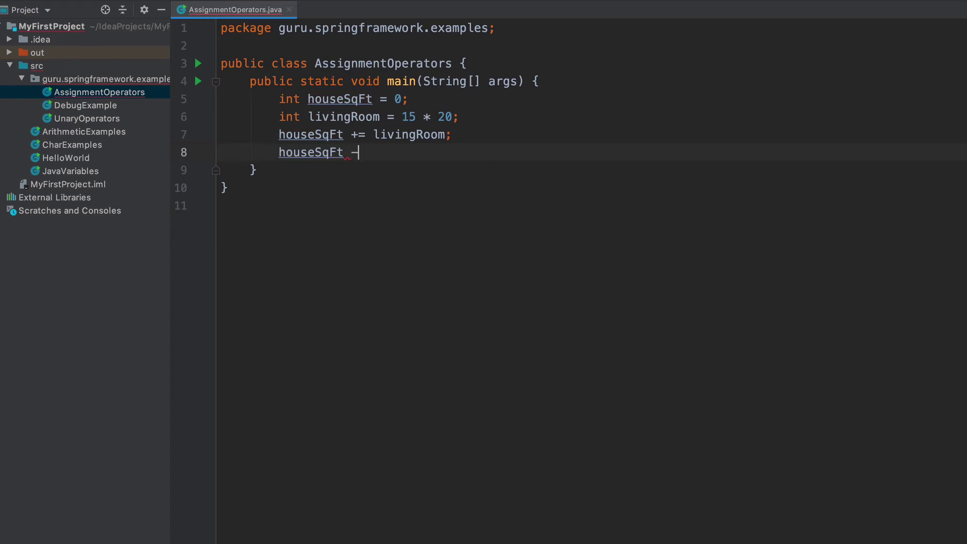
type("=")
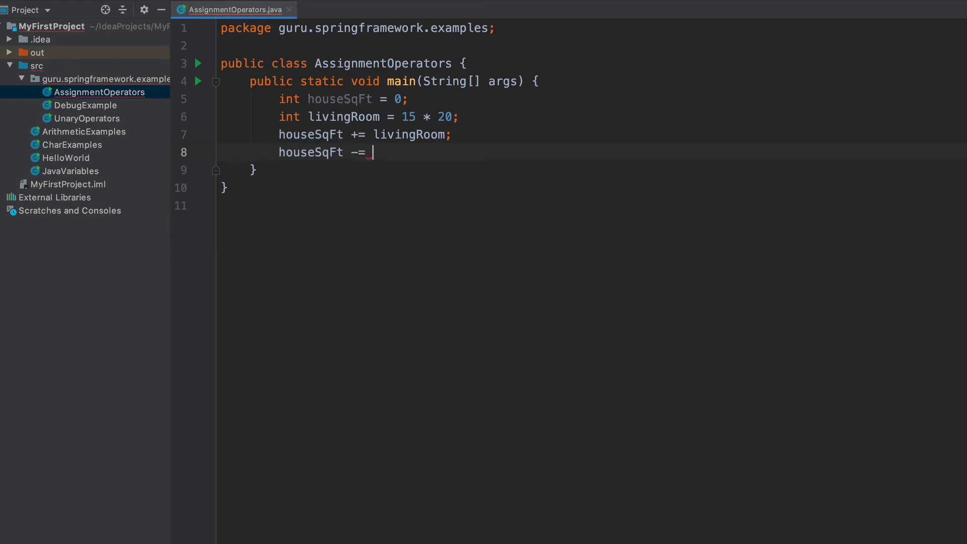
type("20")
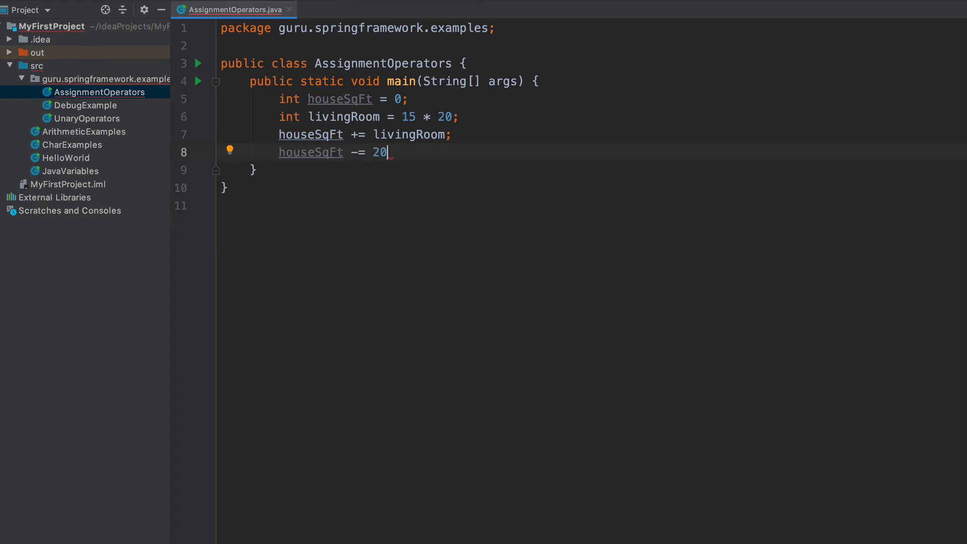
type(";")
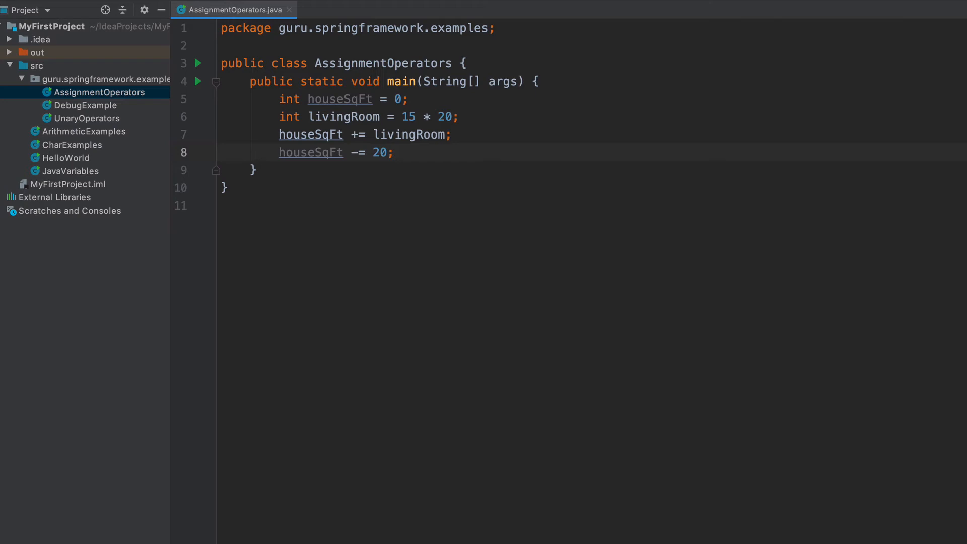
left_click(395, 152)
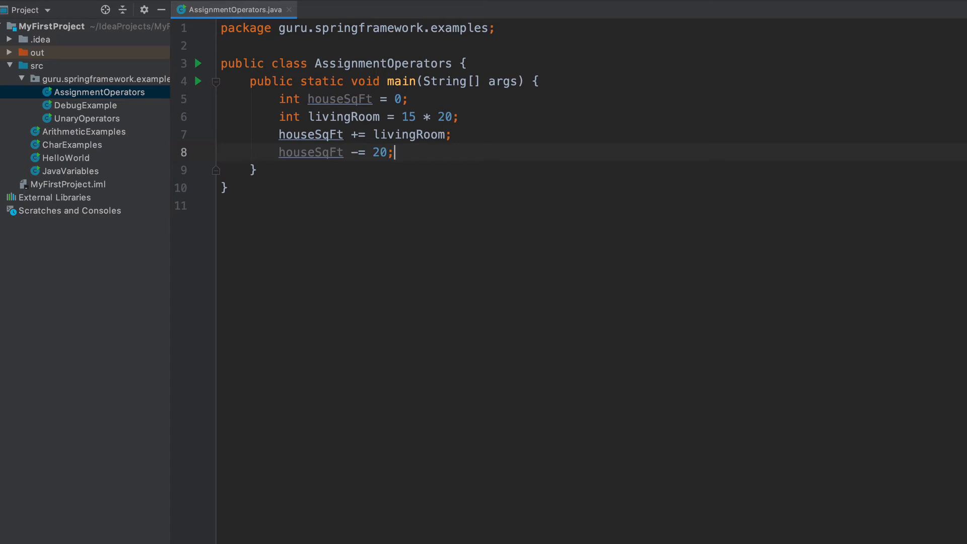
Step: Add the statements houseSqFt *= 5 and houseSqFt /= 2
type("houseSqFt")
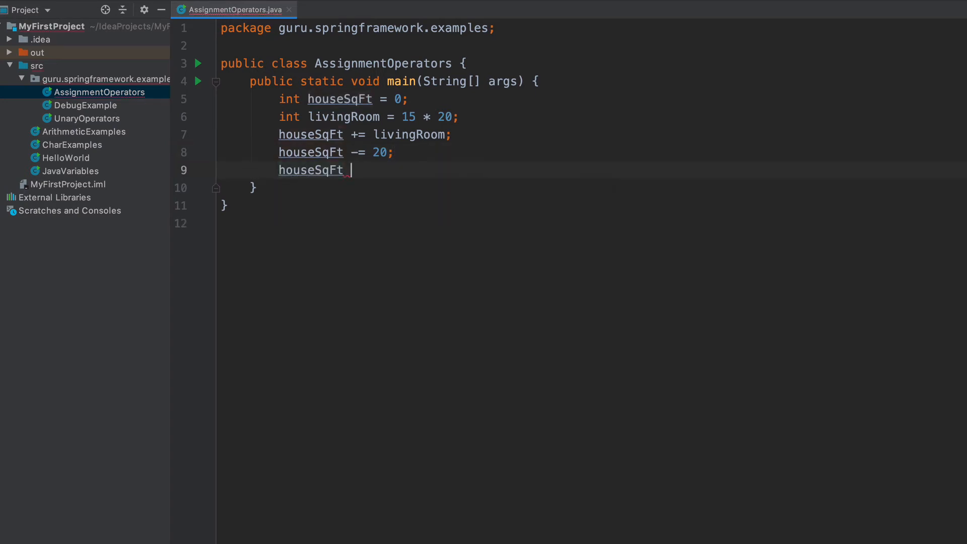
type("*=")
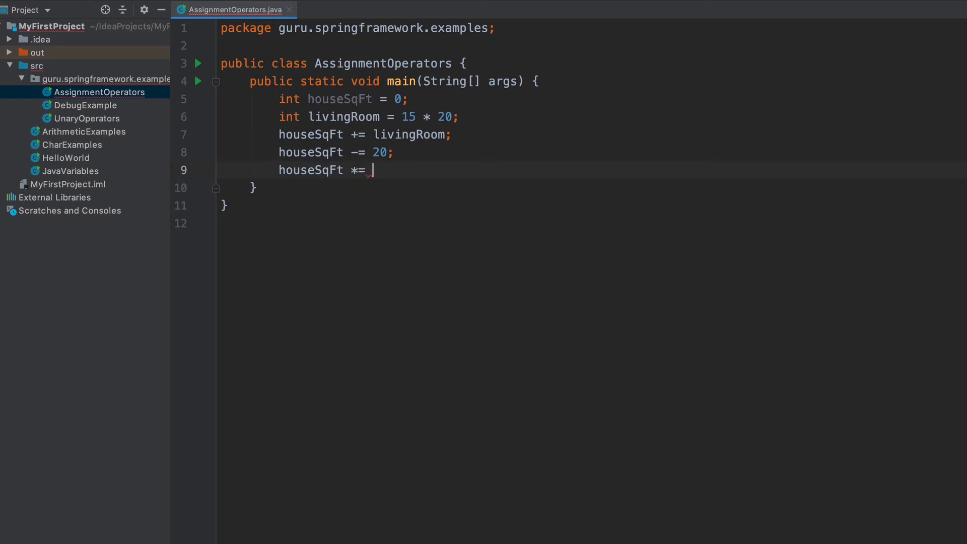
type("5")
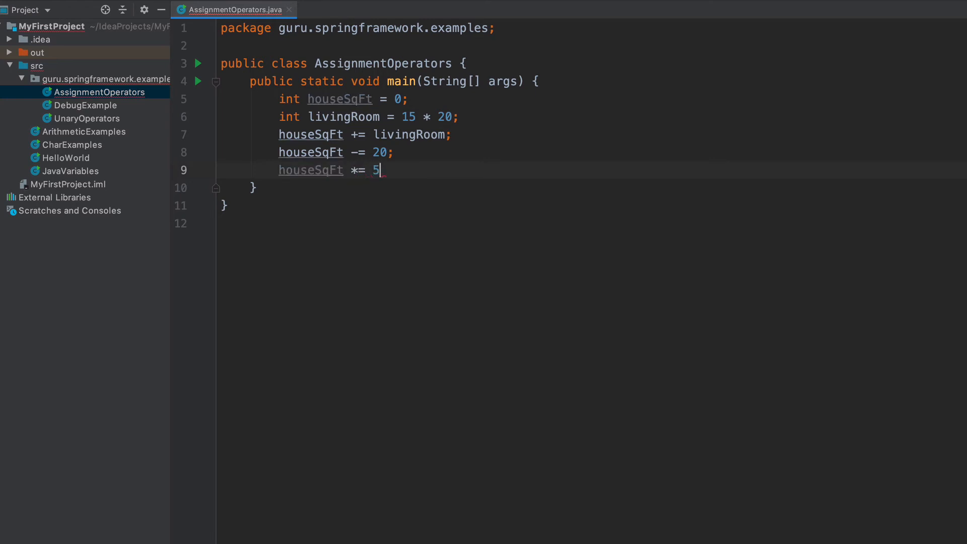
type(";")
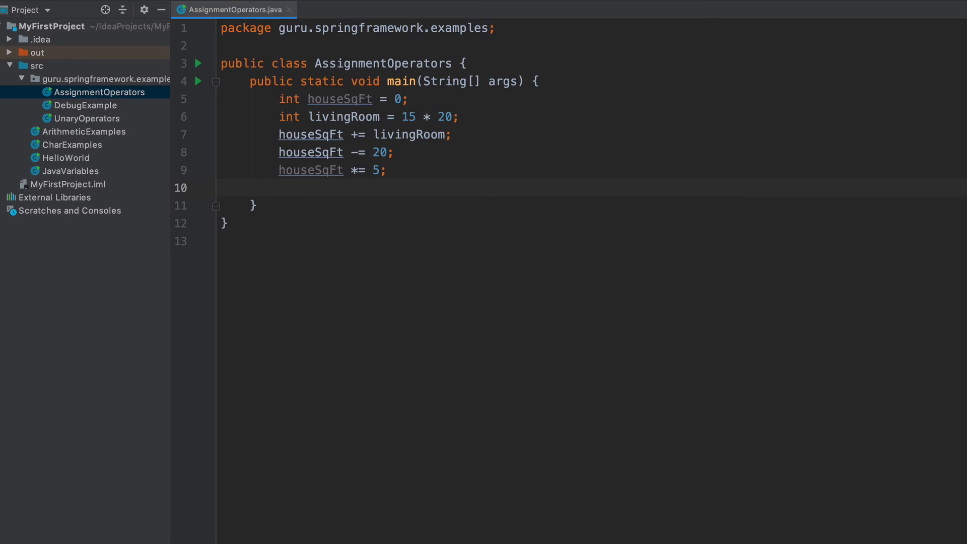
type("houseSqFt")
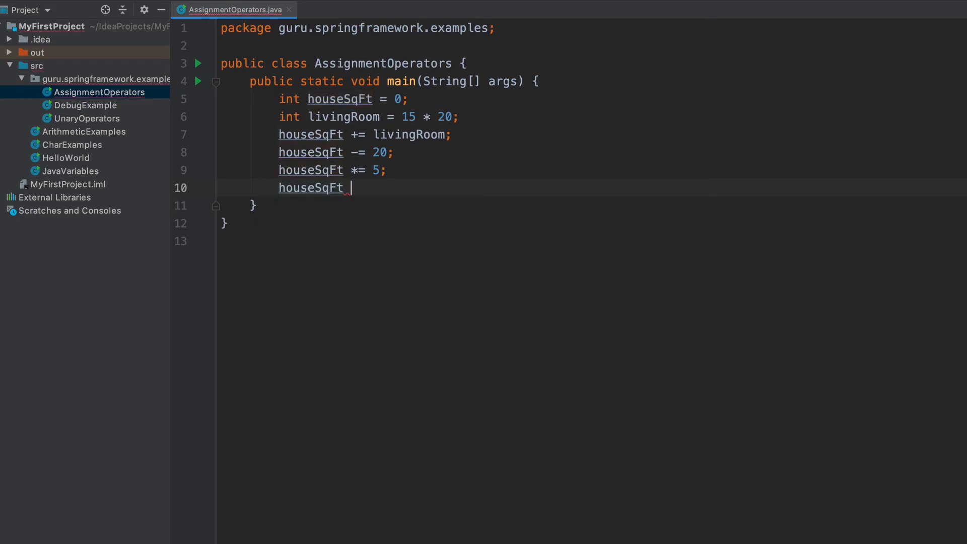
type("/=")
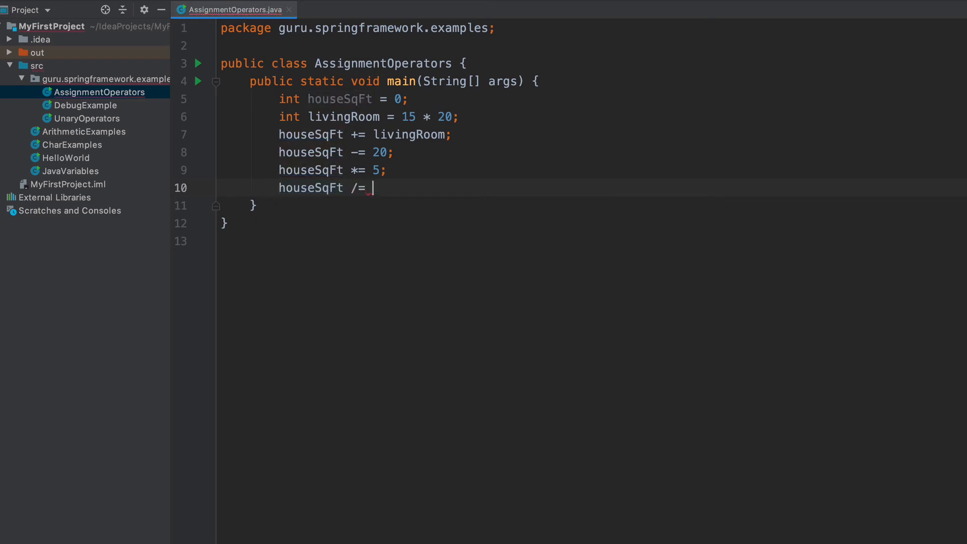
type("2;")
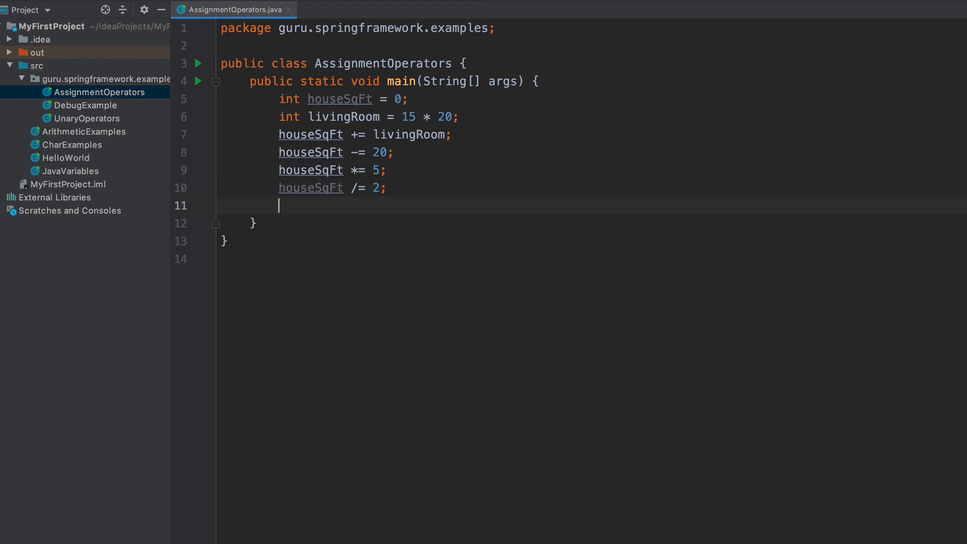
Step: Print houseSqFt with System.out.println("House SqFt: " + houseSqFt)
type("sout")
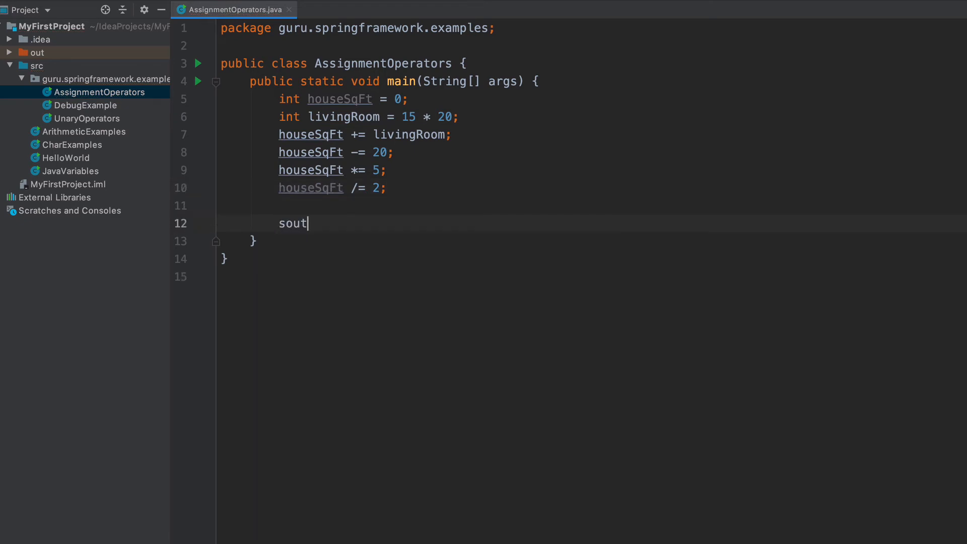
type("System.out.println(\"House \");")
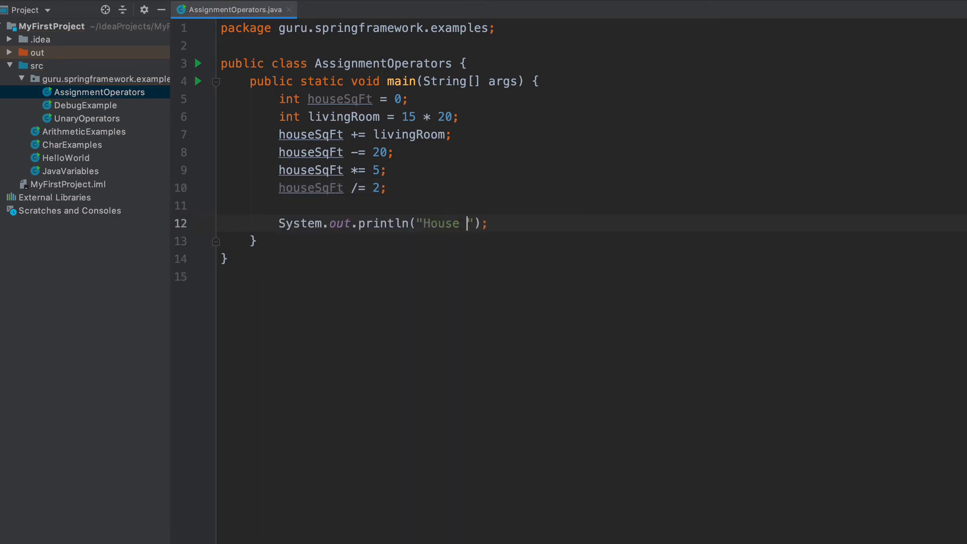
type("SqFt:")
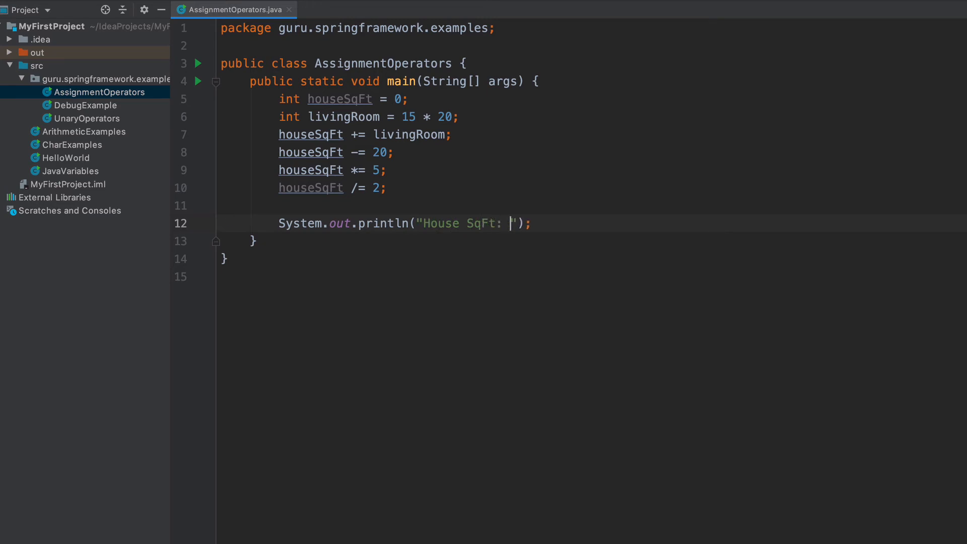
type("+")
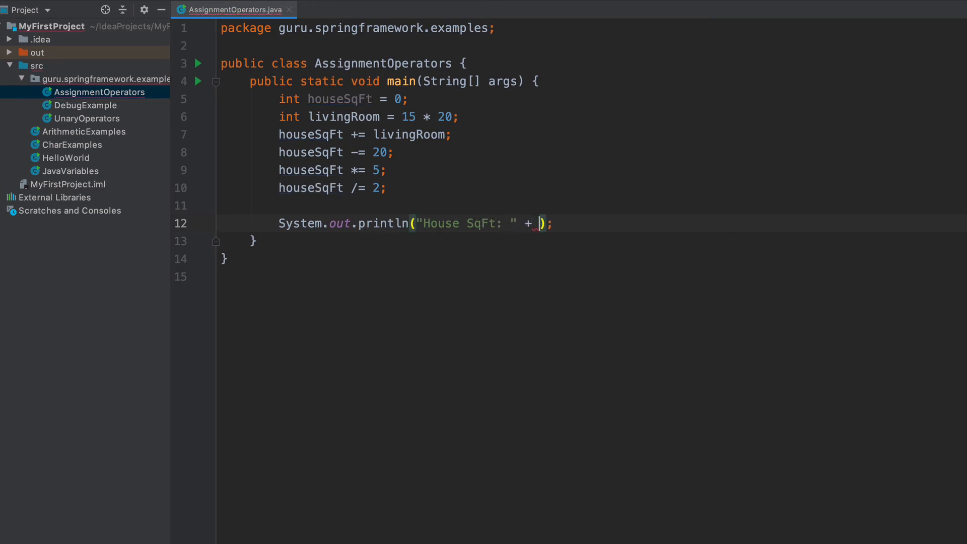
type("houseSqFt")
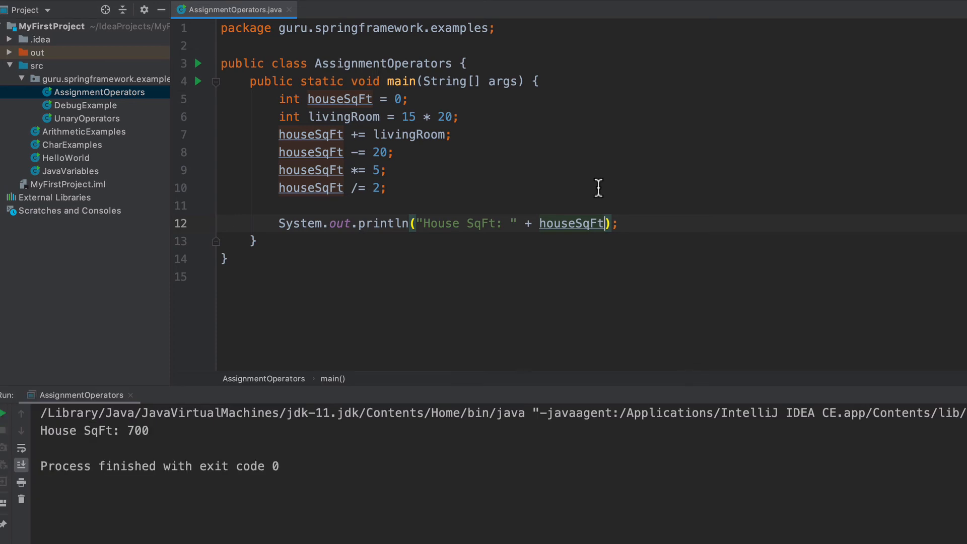
mouse_move(273, 156)
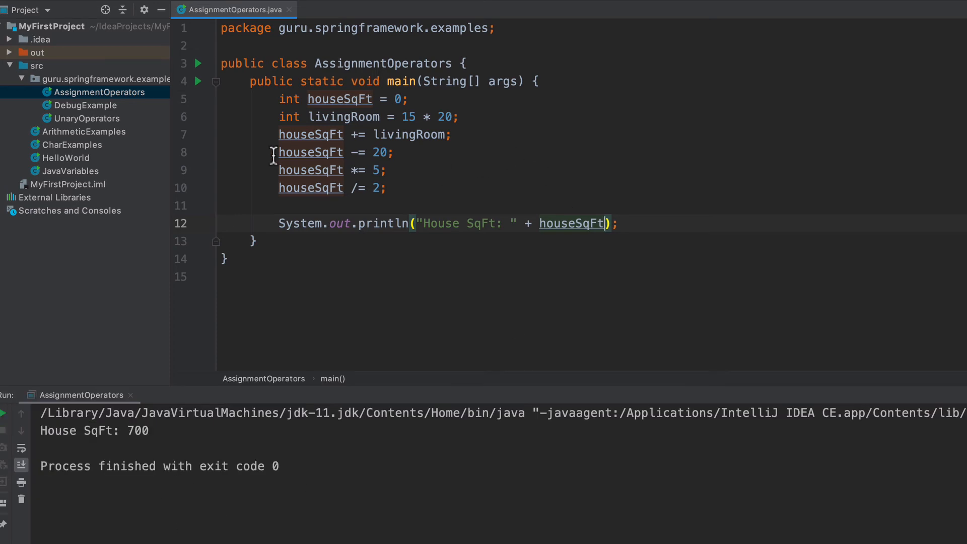
mouse_move(222, 144)
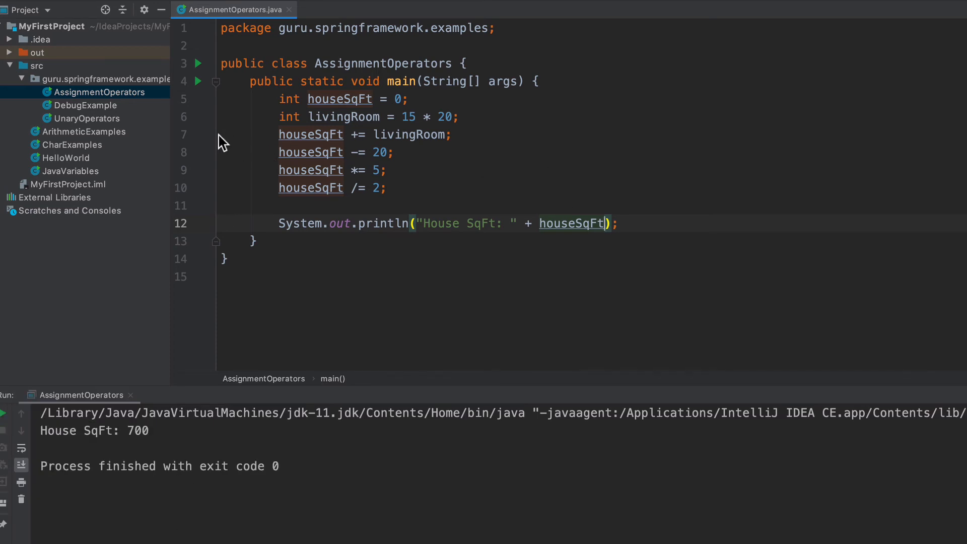
Step: Toggle a breakpoint on the int houseSqFt = 0 line in the gutter
left_click(201, 99)
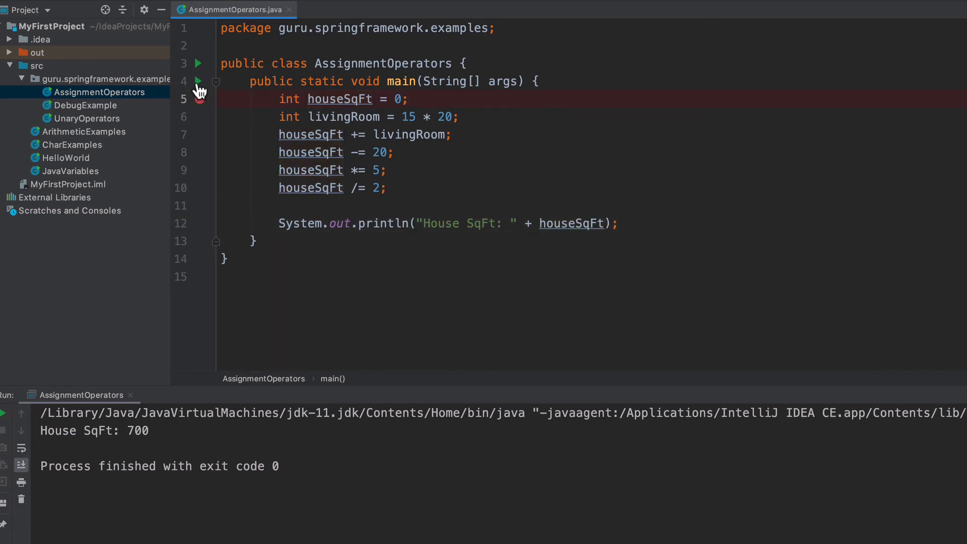
Step: Debug AssignmentOperators.main() and step over every line until the run ends
left_click(198, 81)
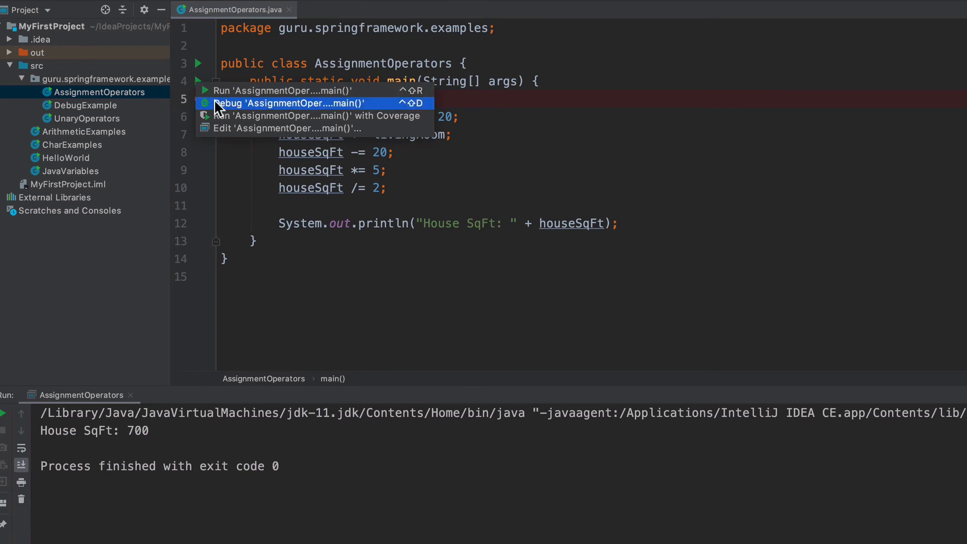
left_click(291, 103)
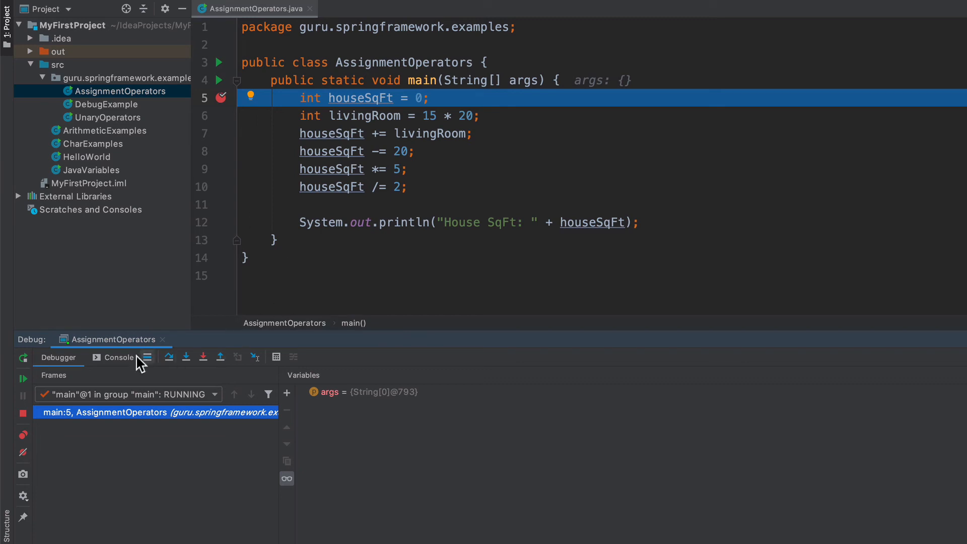
mouse_move(170, 357)
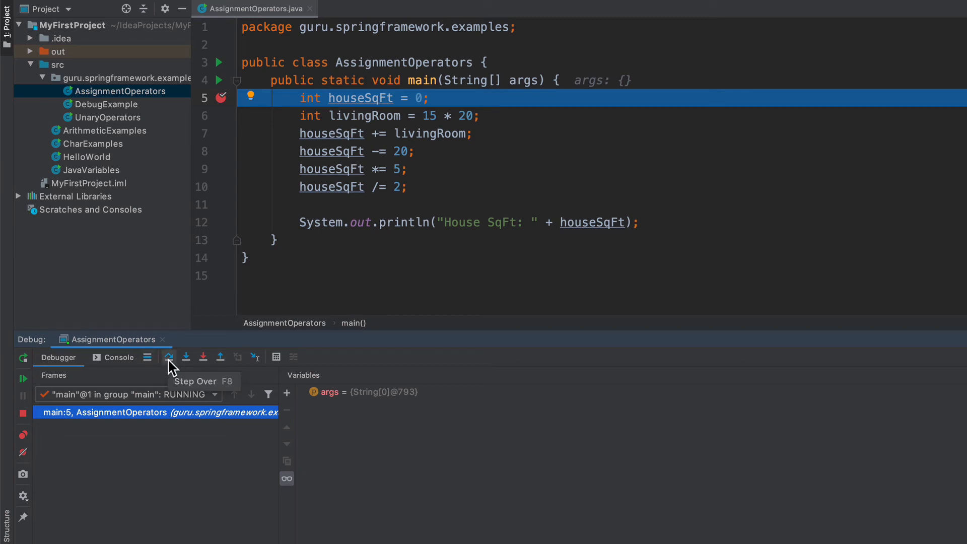
left_click(168, 357)
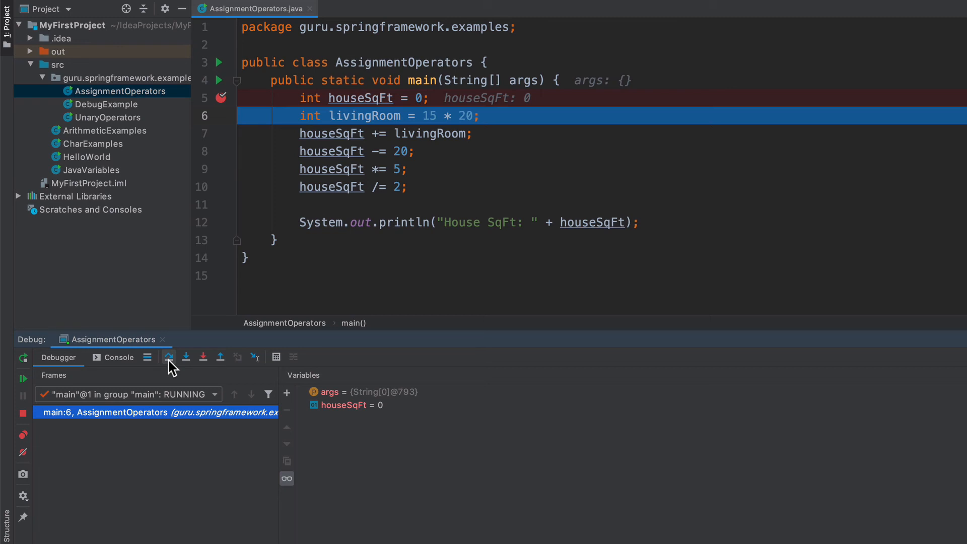
left_click(169, 357)
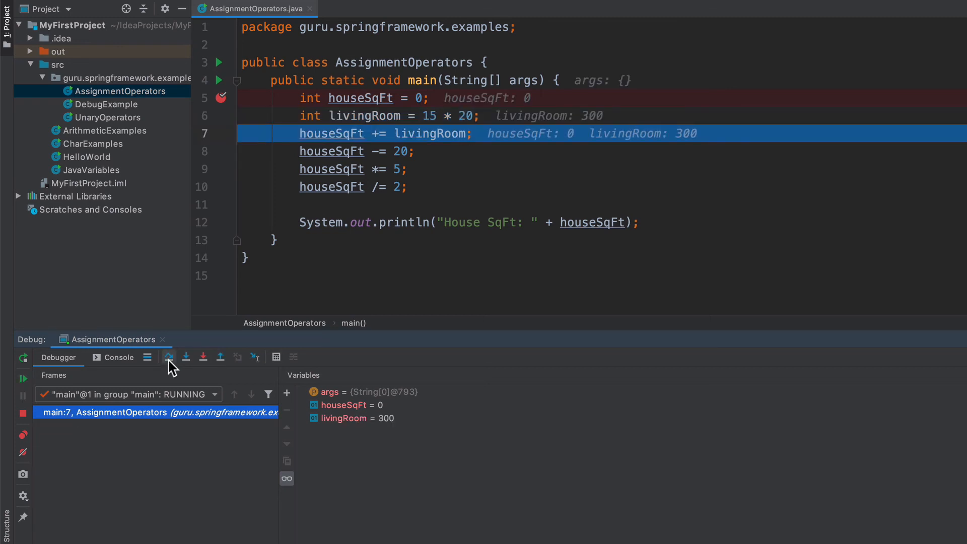
left_click(169, 356)
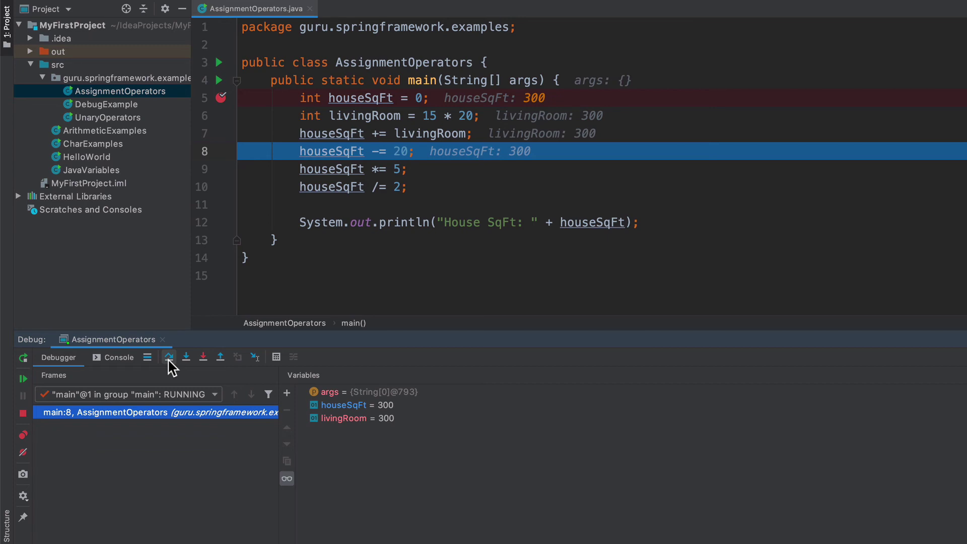
left_click(169, 357)
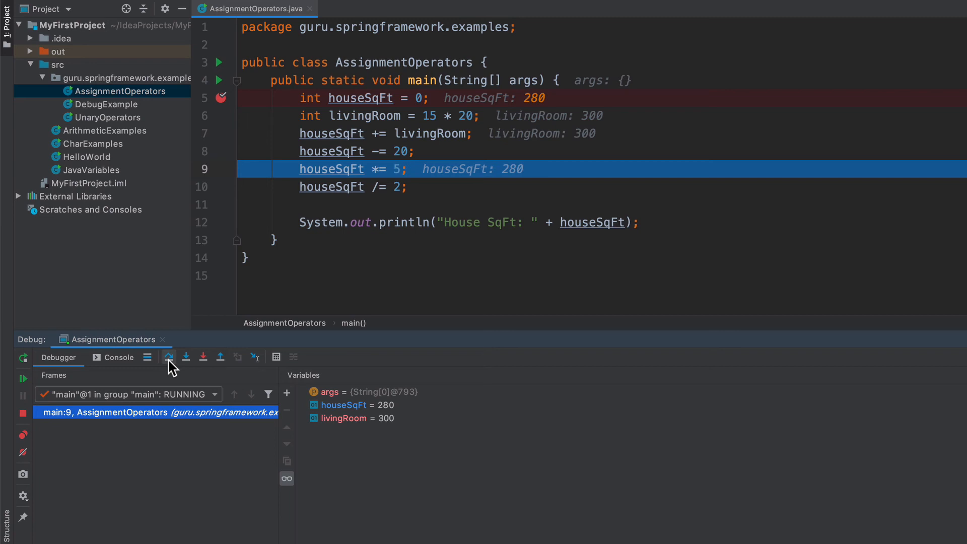
left_click(169, 357)
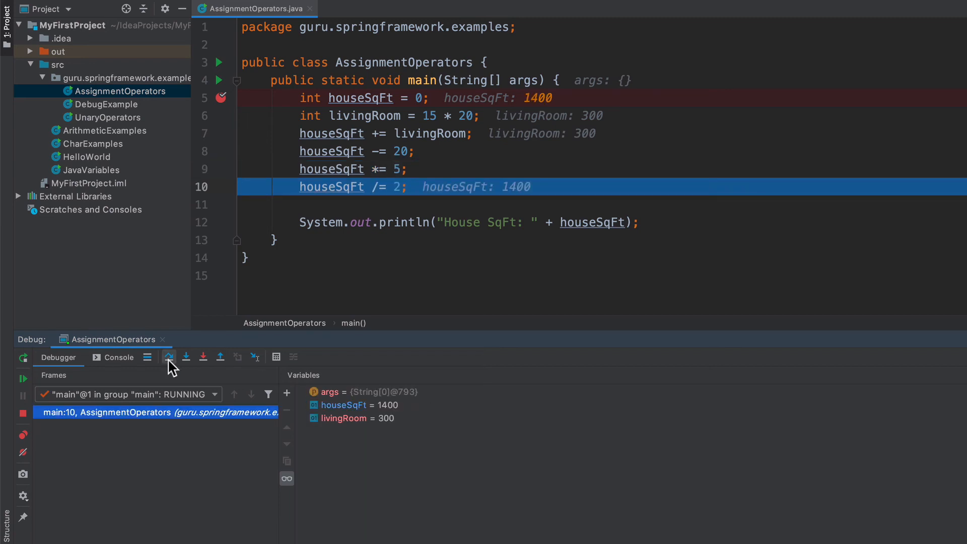
left_click(169, 358)
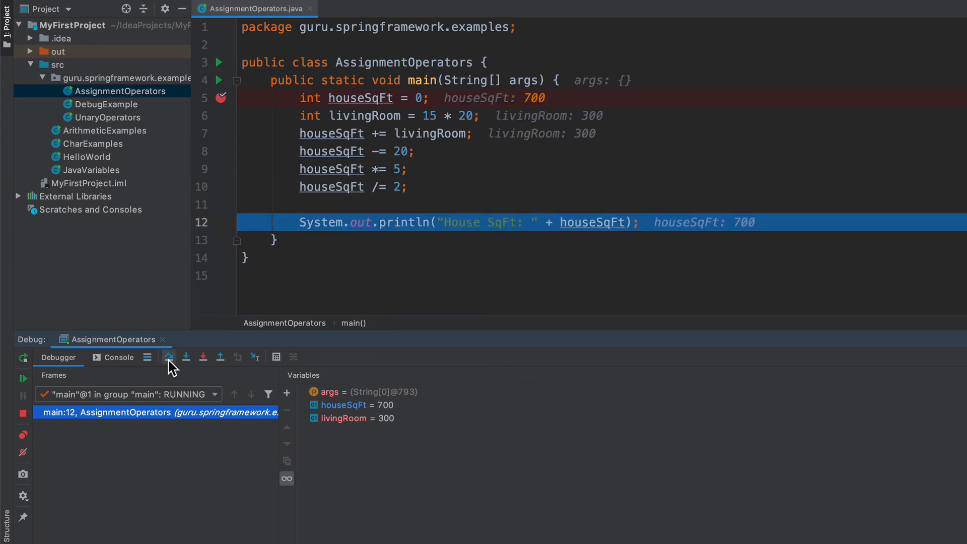
left_click(169, 357)
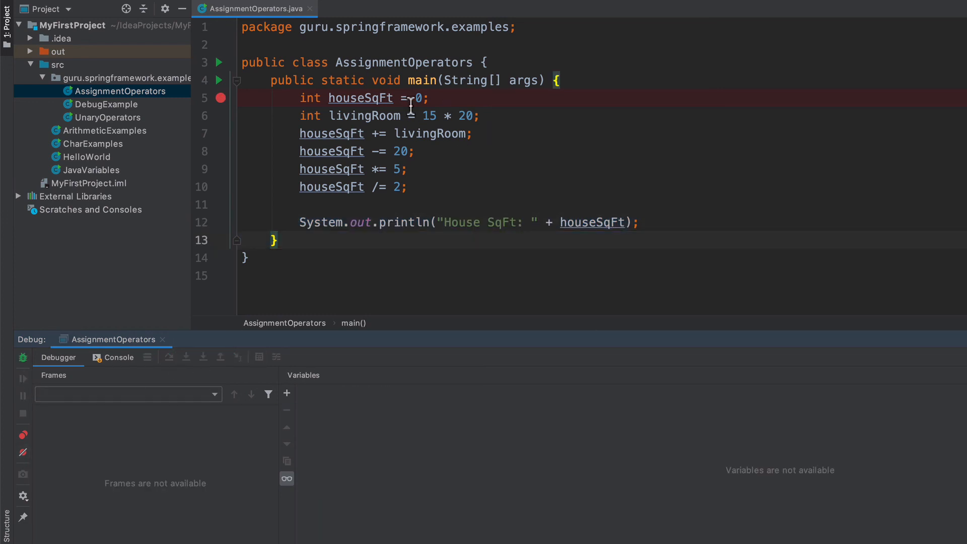
Step: Change houseSqFt's initial value to 400 and step over three lines in the debugger
key("Backspace")
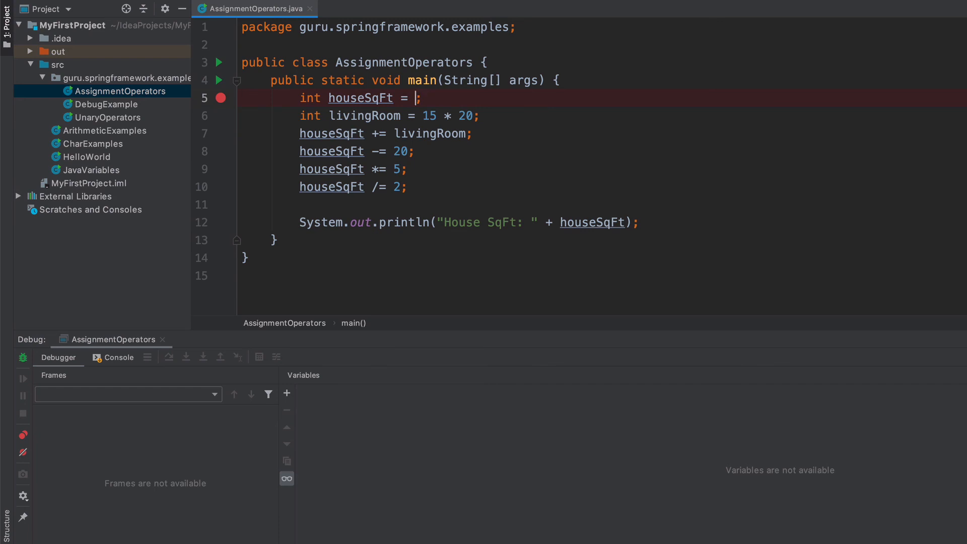
type("400")
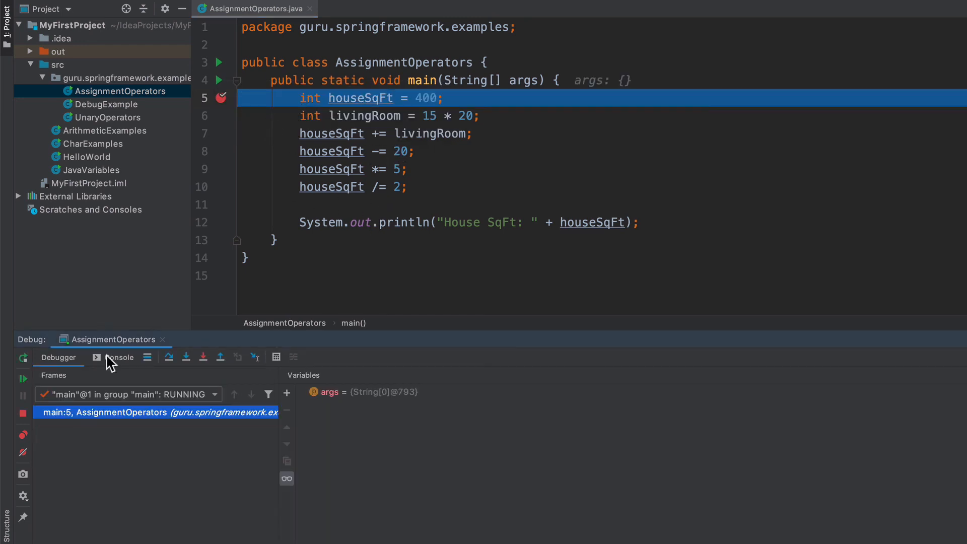
left_click(169, 357)
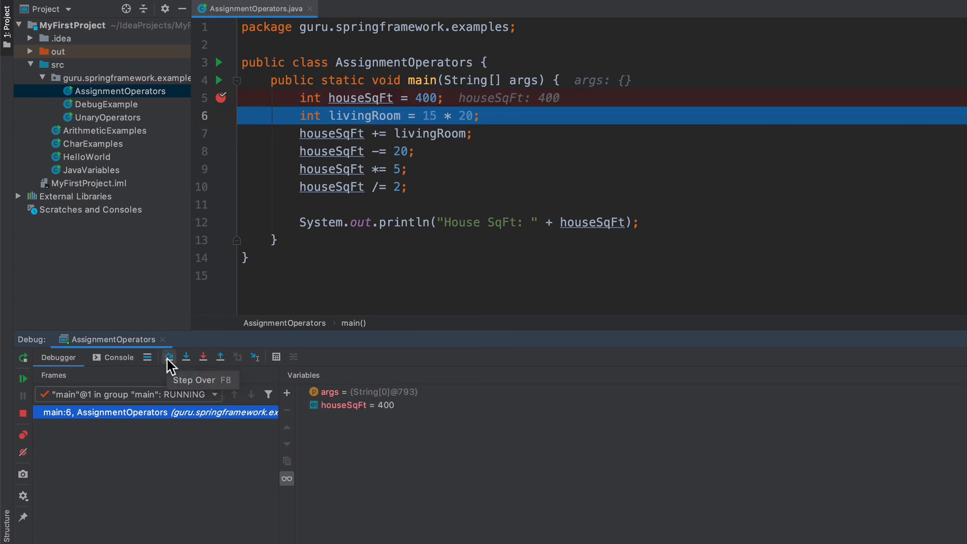
left_click(169, 357)
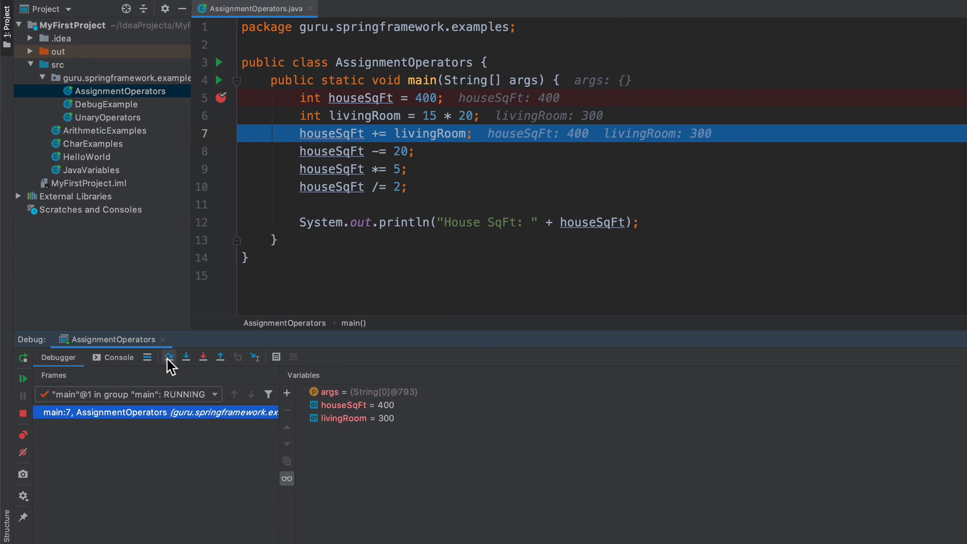
left_click(169, 358)
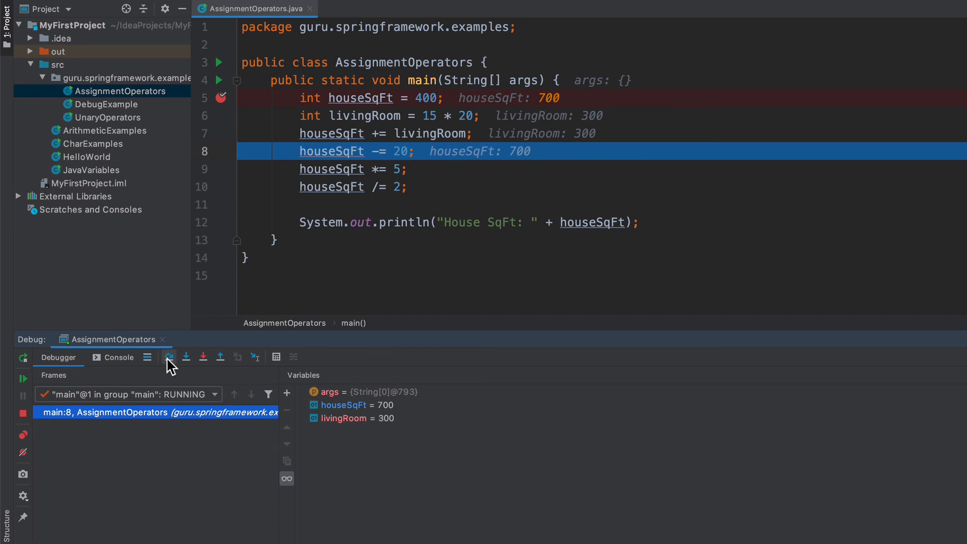